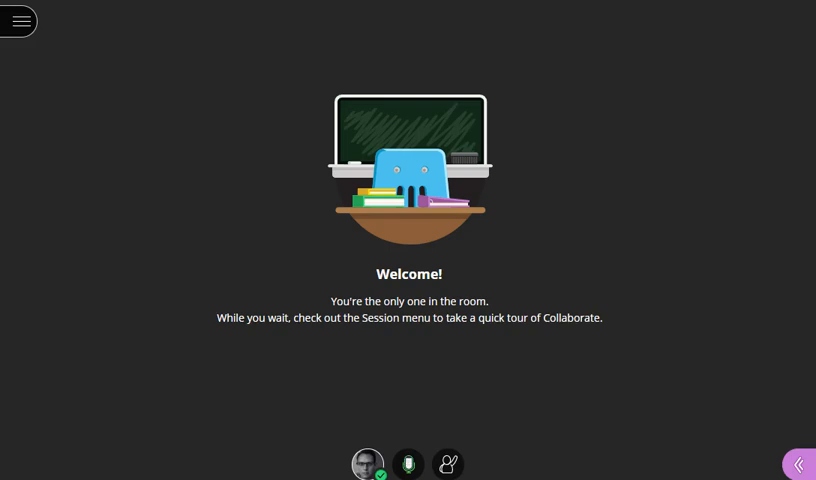
Step: Check the Session menu and view the Attendees list showing Test student
left_click(407, 463)
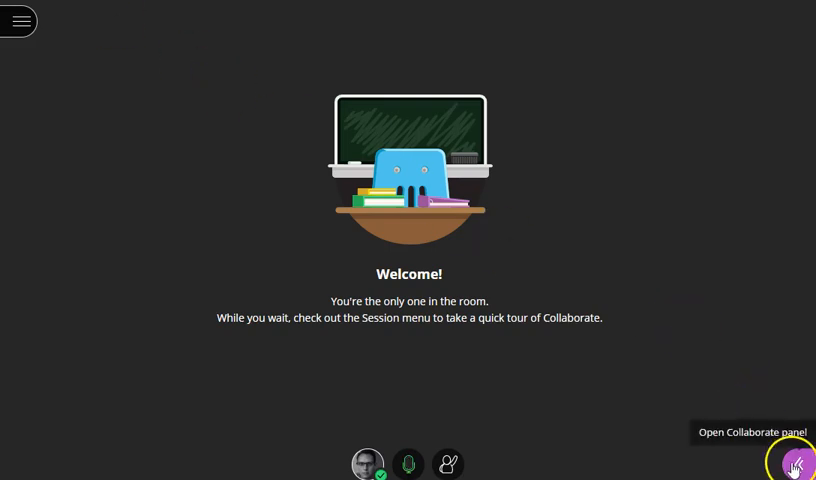
left_click(795, 463)
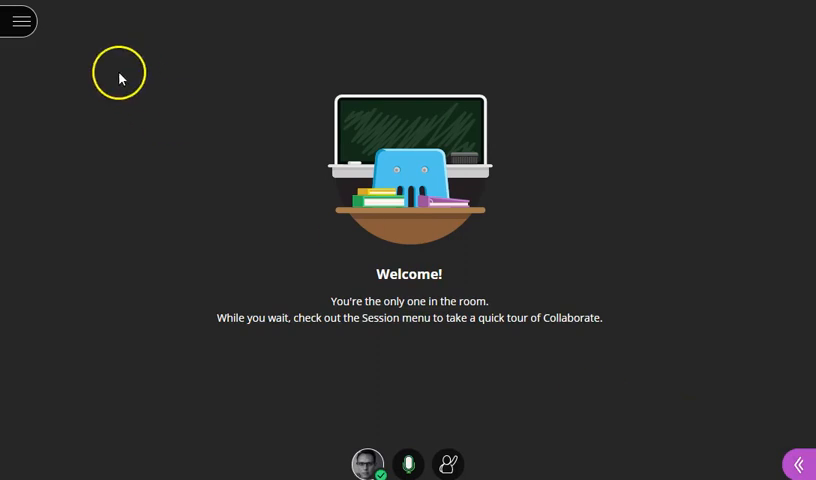
left_click(20, 21)
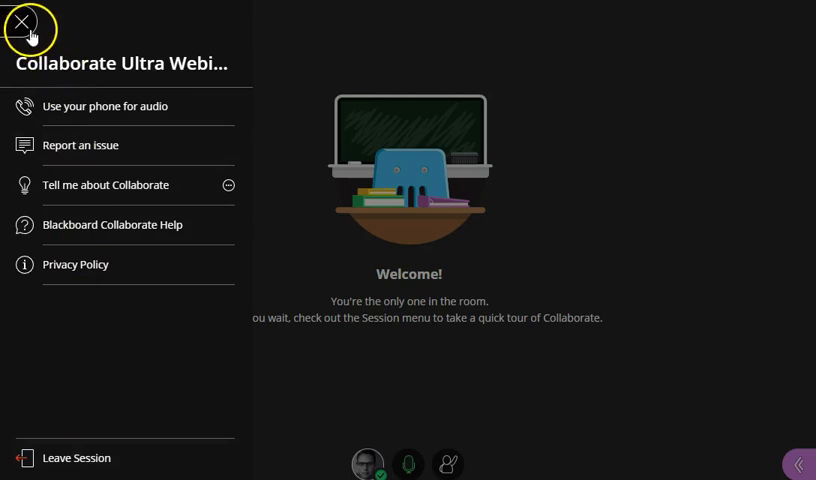
left_click(25, 28)
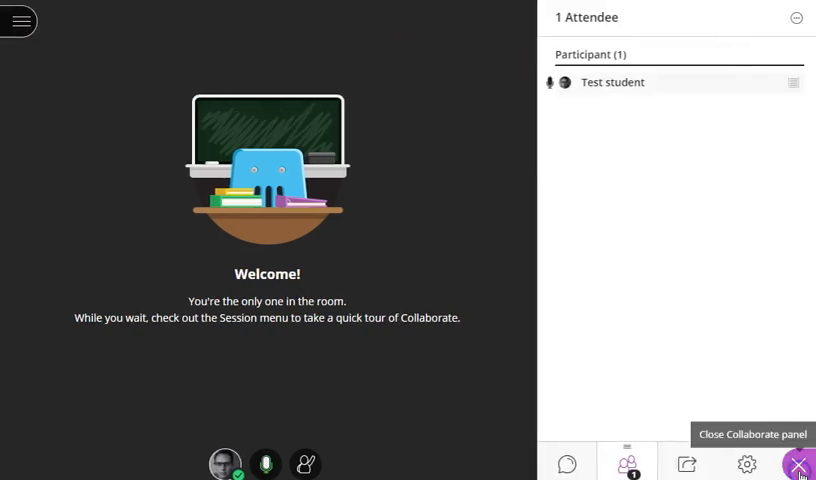
mouse_move(746, 464)
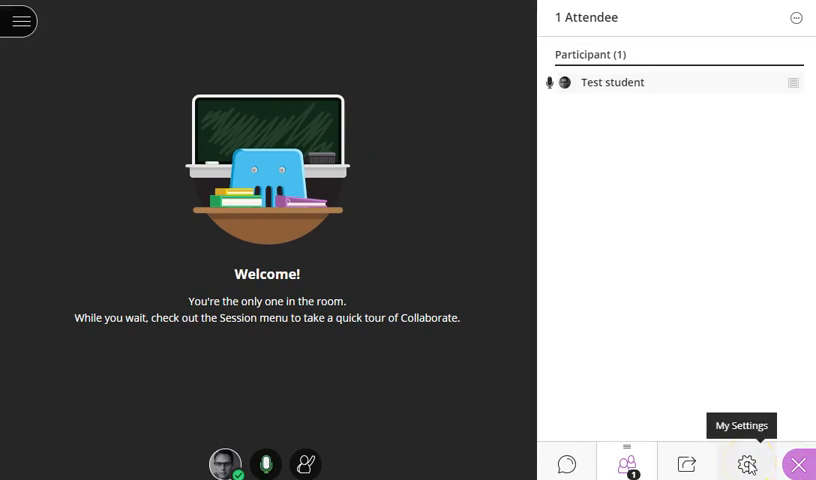
Step: Launch the camera and microphone setup from My Settings, starting the audio test
left_click(744, 464)
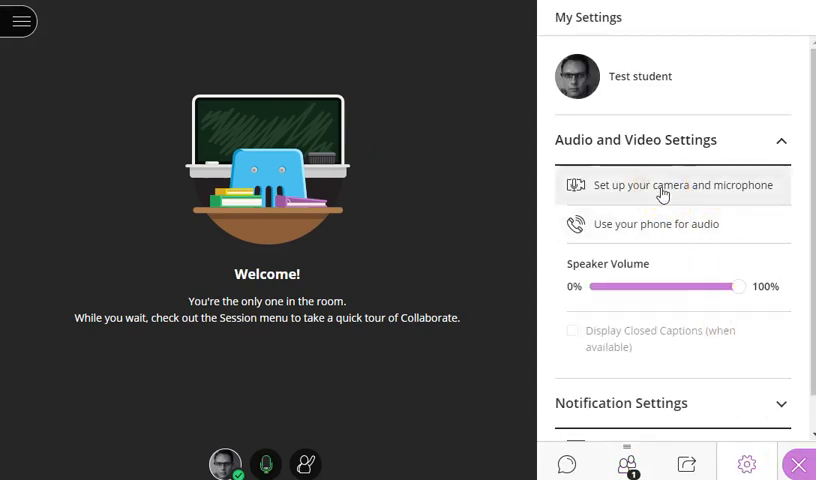
left_click(673, 185)
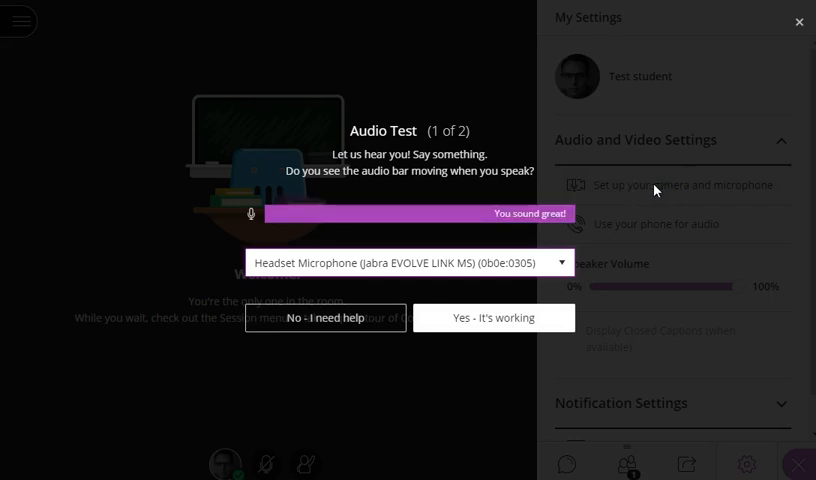
Step: Confirm the microphone and HP Full-HD Camera both work, then dismiss the tip
left_click(410, 262)
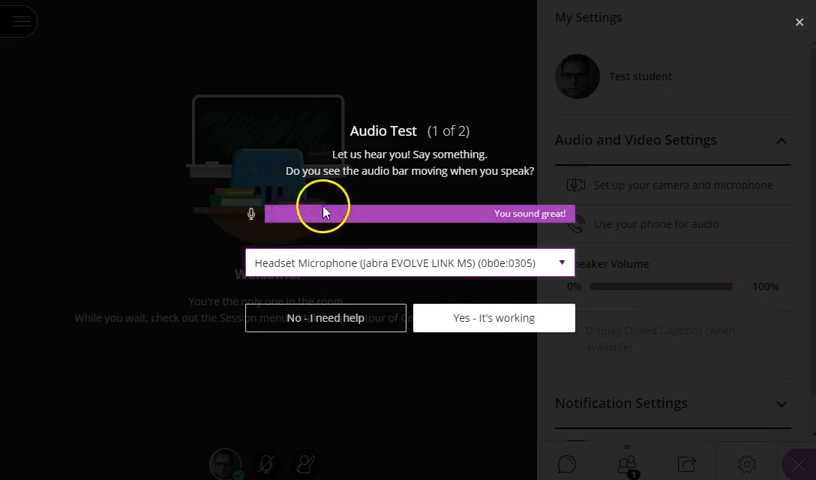
mouse_move(448, 218)
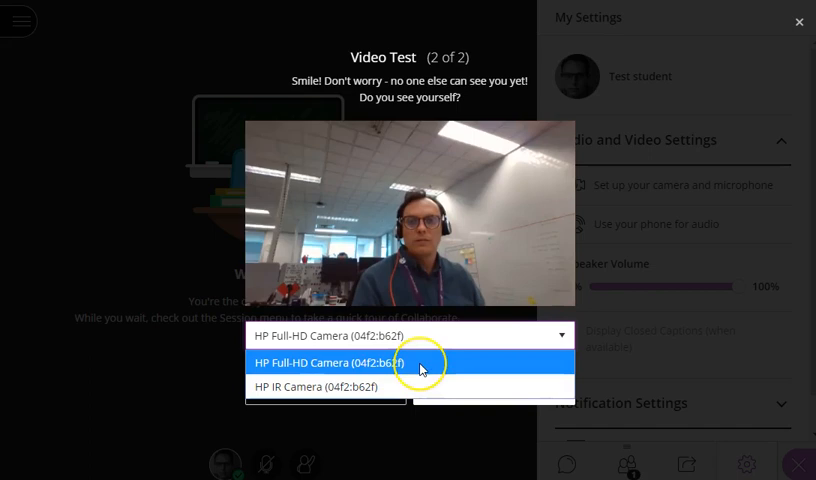
left_click(420, 362)
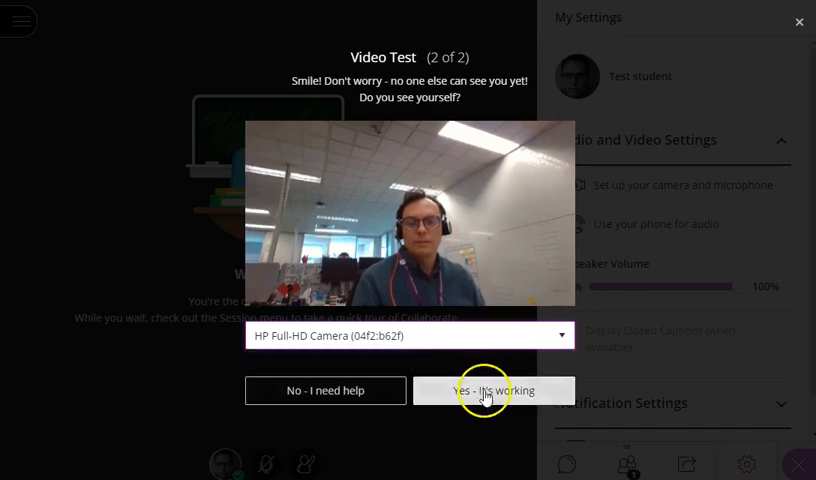
left_click(494, 390)
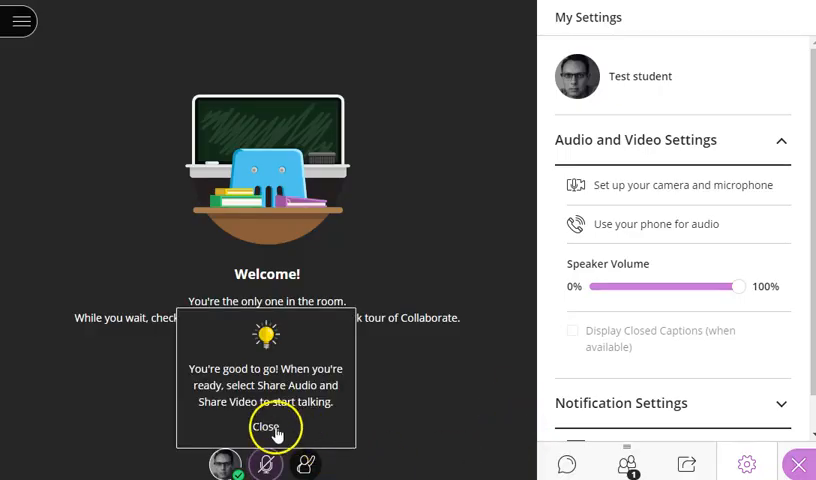
left_click(263, 428)
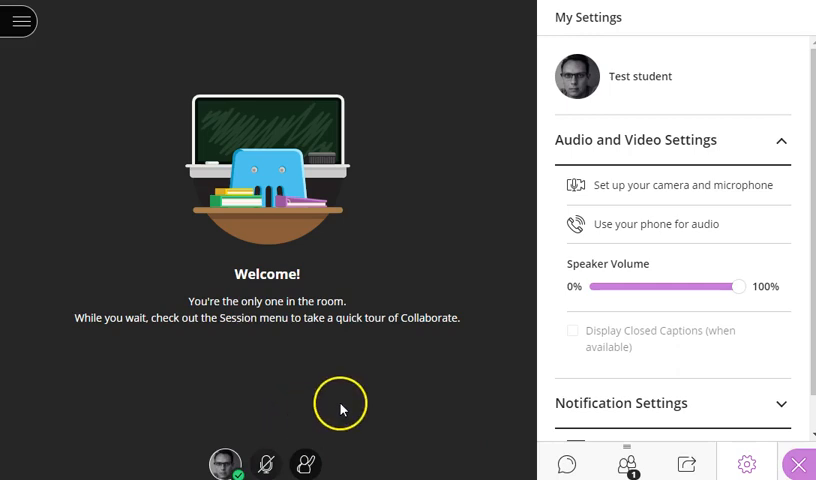
mouse_move(266, 463)
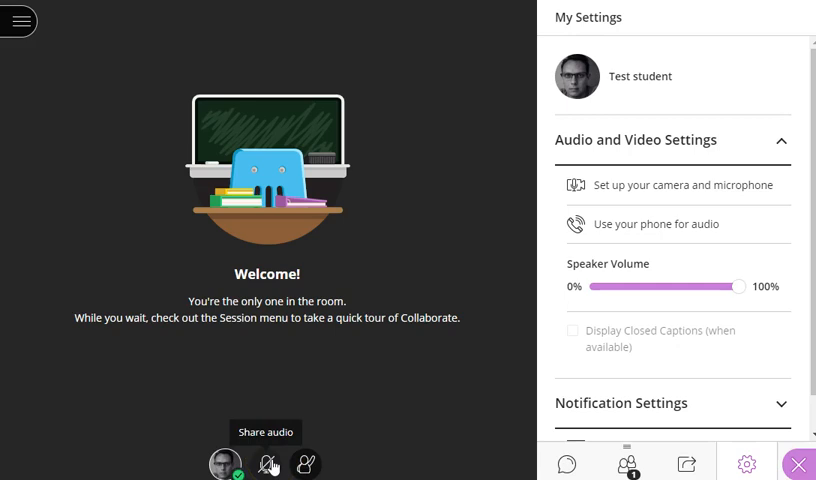
Step: Highlight the Share Audio button and close the Collaborate side panel
left_click(798, 465)
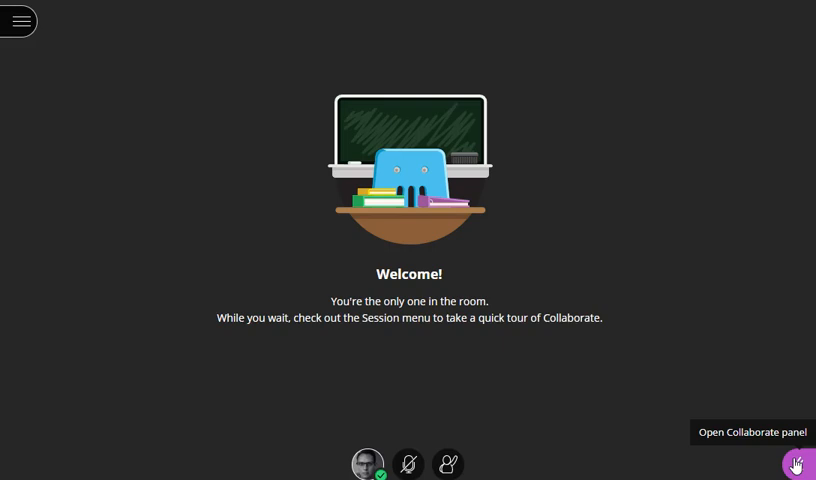
left_click(796, 464)
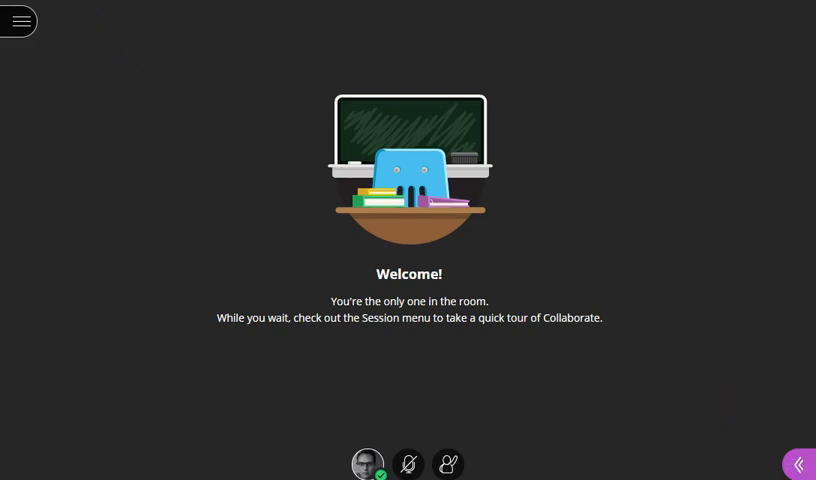